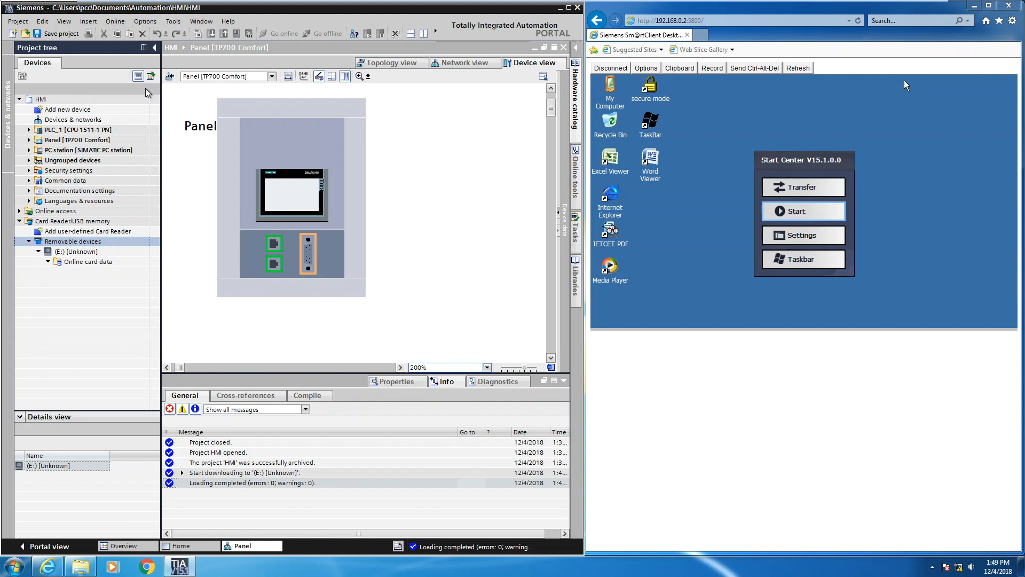
pyautogui.moveTo(6, 187)
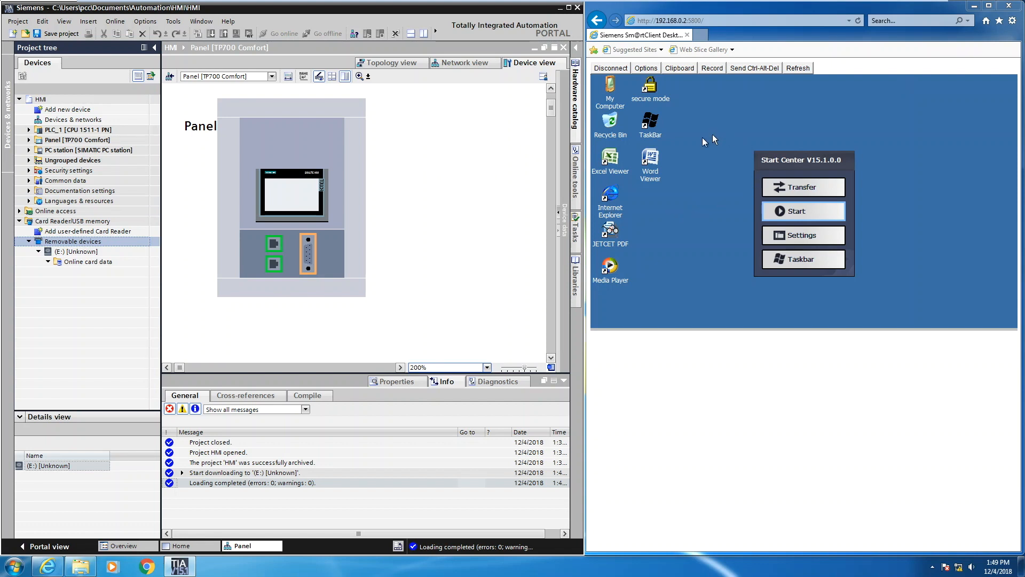
pyautogui.moveTo(712, 157)
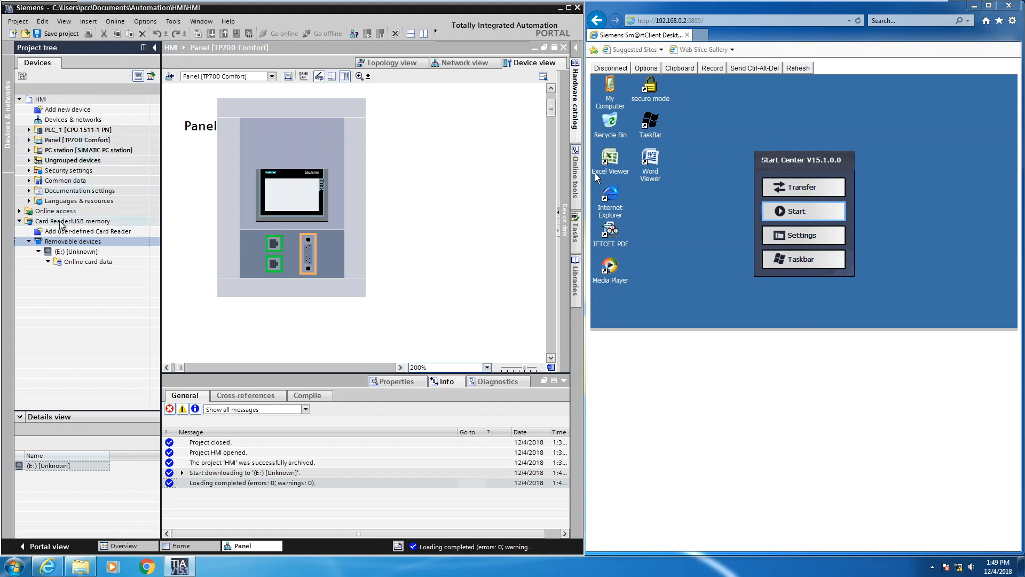
# Show the Card Reader/USB memory folder's contents in the Details view.
pyautogui.click(72, 221)
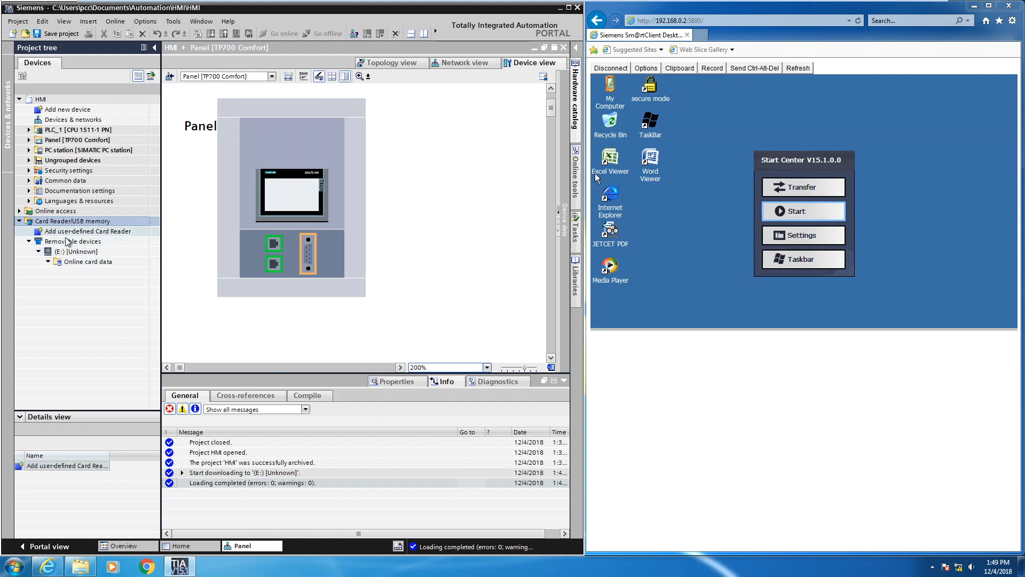
pyautogui.click(76, 251)
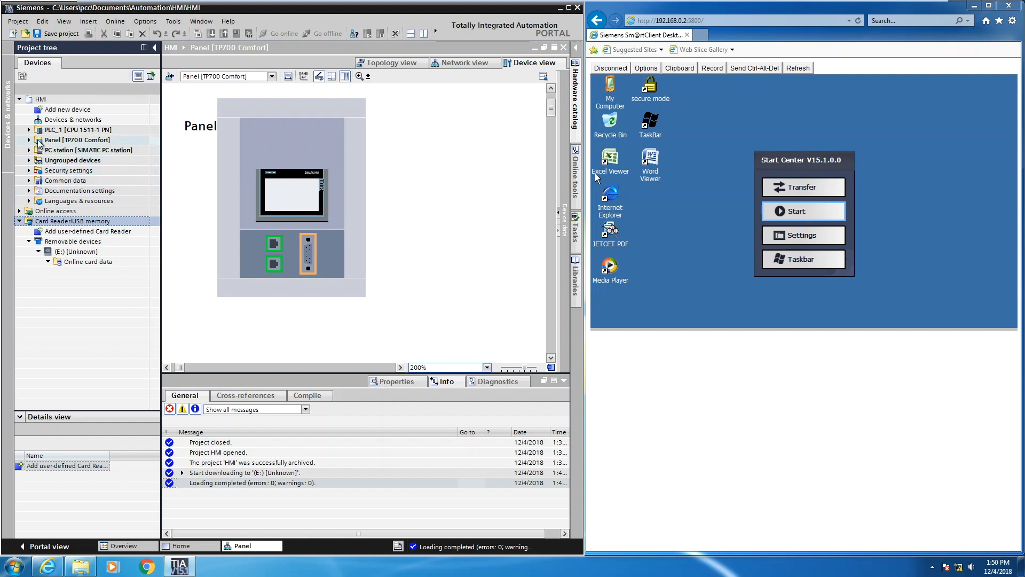
# Download Panel [TP700 Comfort] to removable drive E:, allowing overwrite of user administration data.
pyautogui.click(77, 140)
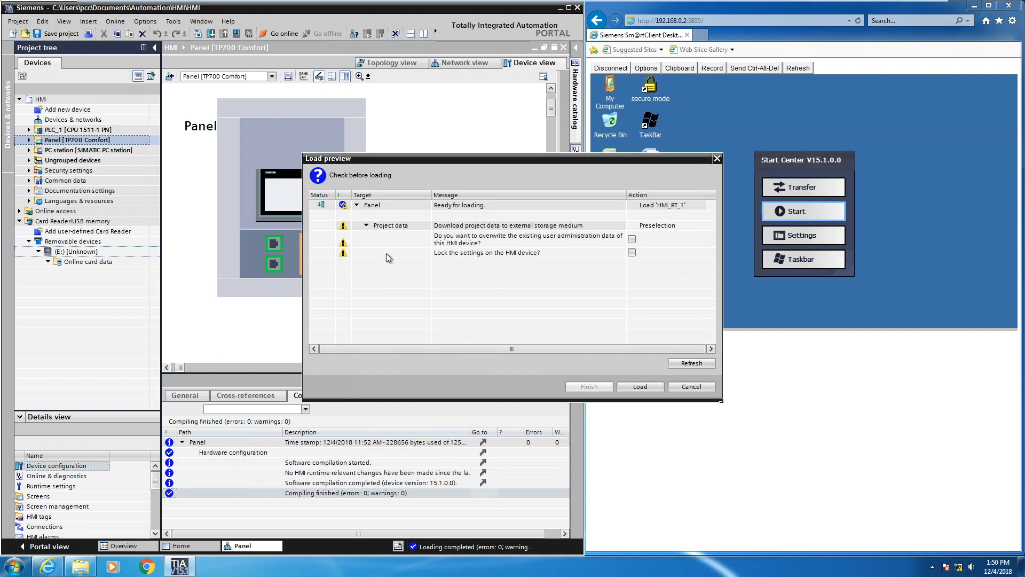
pyautogui.click(632, 239)
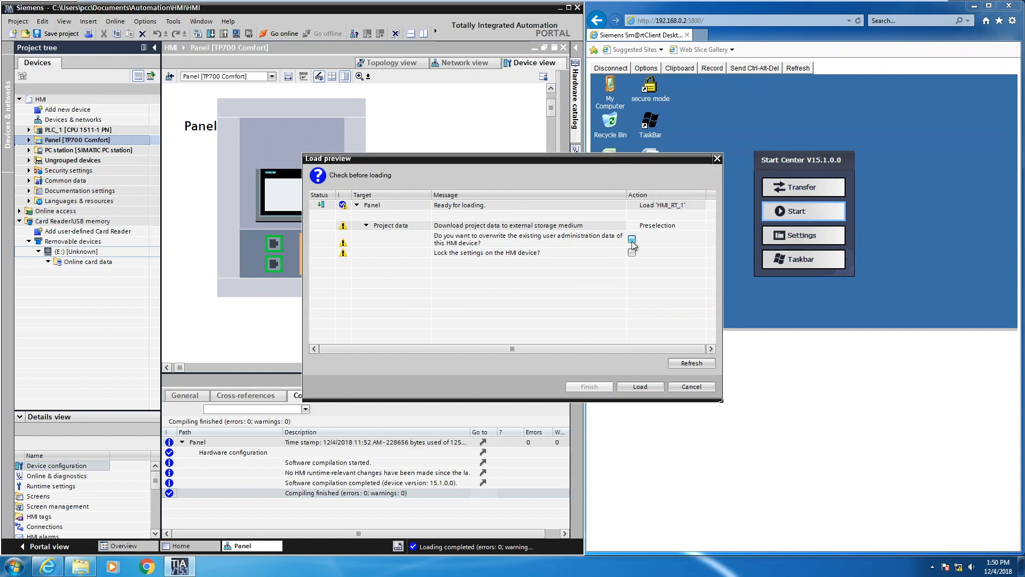
pyautogui.click(632, 239)
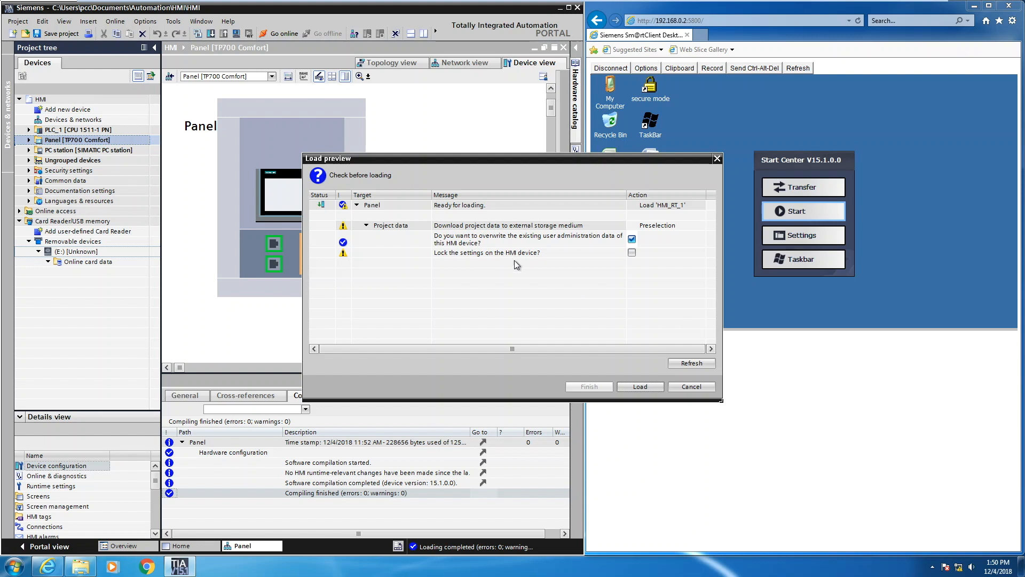
pyautogui.moveTo(609, 257)
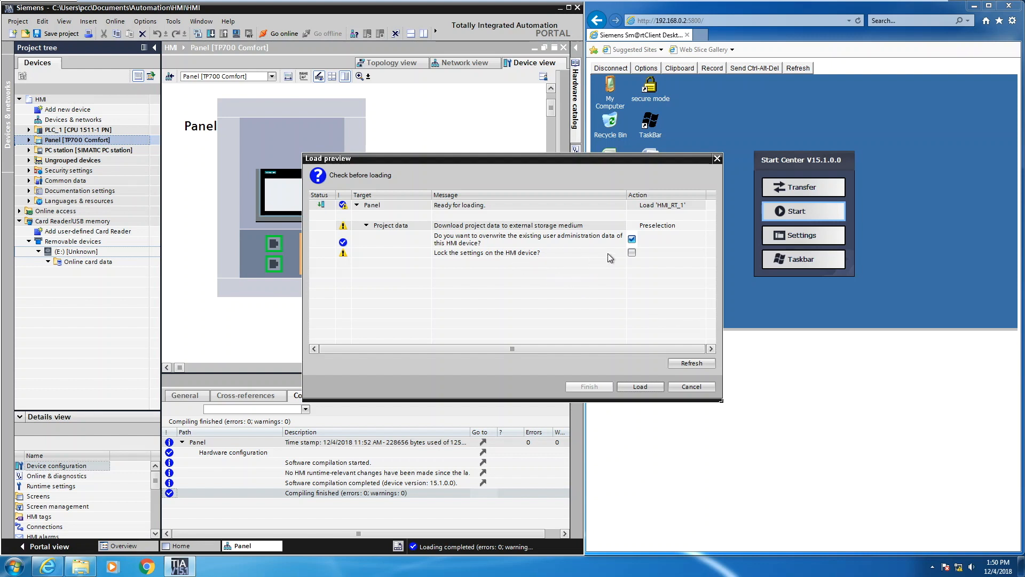
pyautogui.moveTo(608, 270)
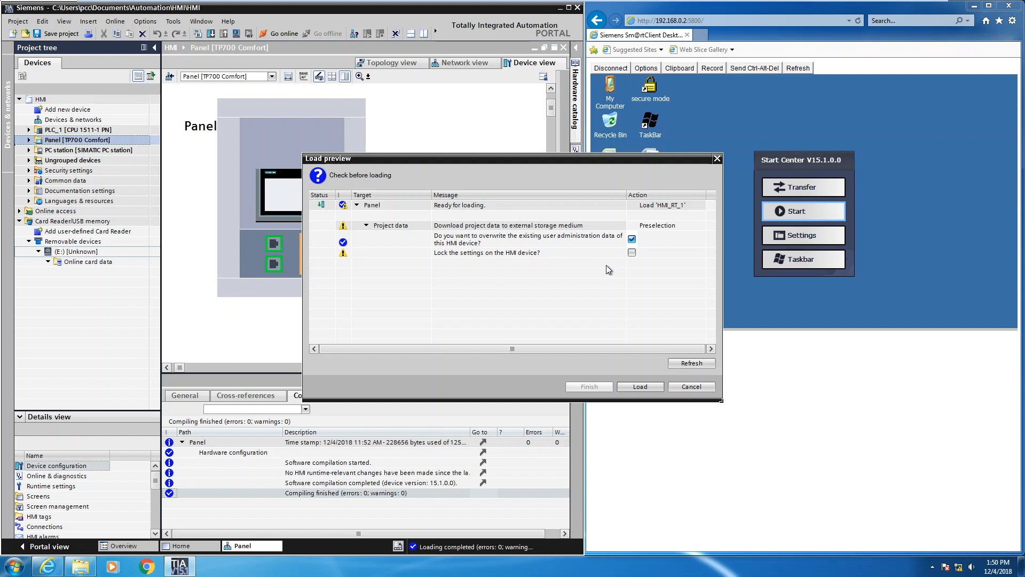
pyautogui.moveTo(621, 363)
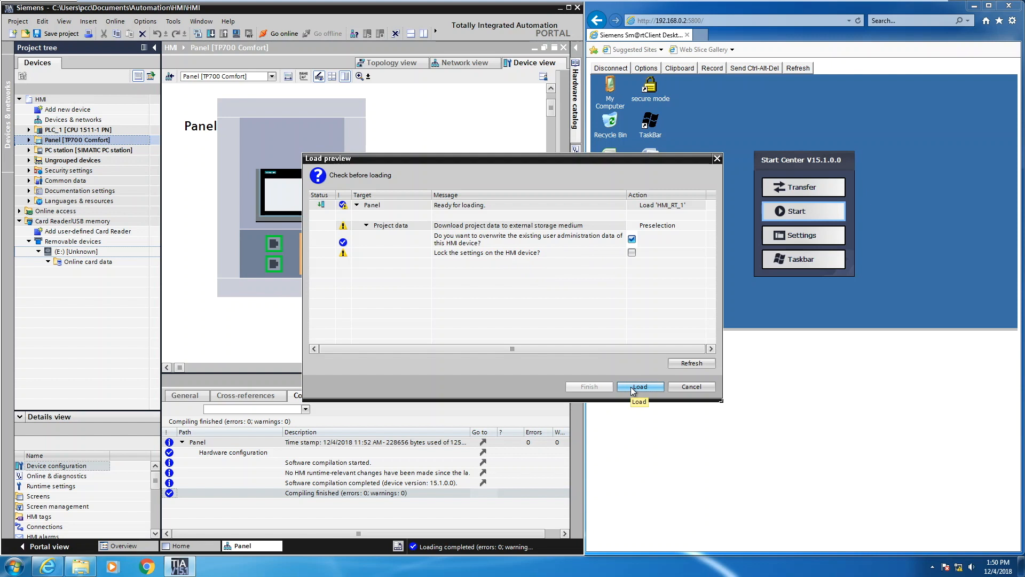
# Start loading HMI_RT_1 onto the USB drive from the Load preview.
pyautogui.click(639, 386)
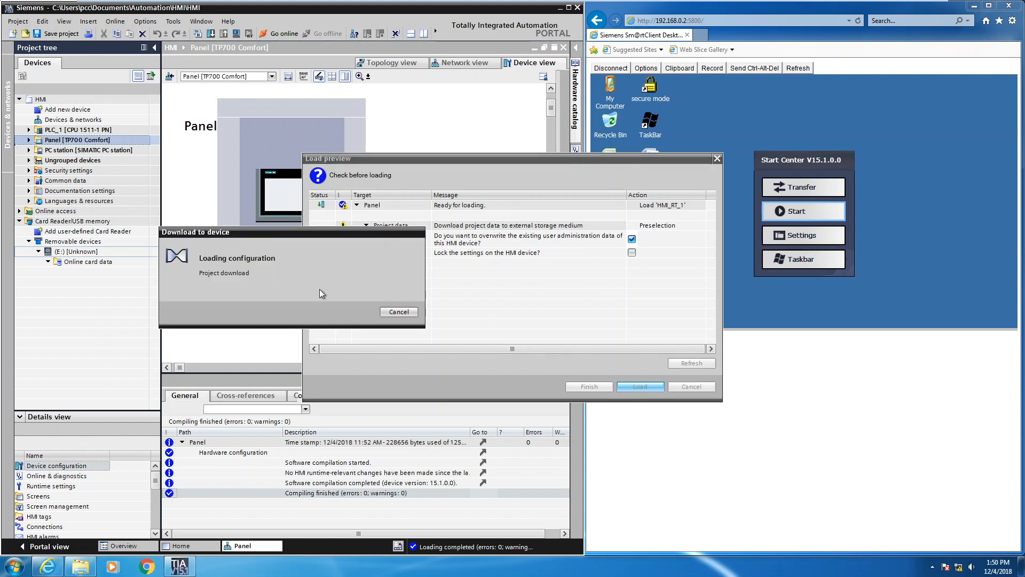
pyautogui.moveTo(352, 289)
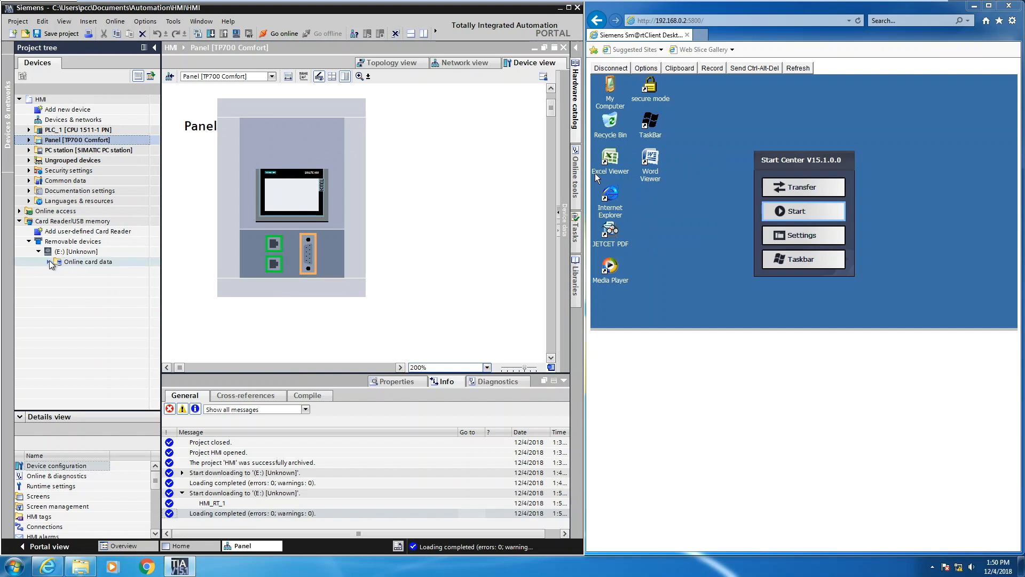
# Expand Online card data, Device image, CP_7_9 and HMI projects in the Project tree.
pyautogui.click(48, 262)
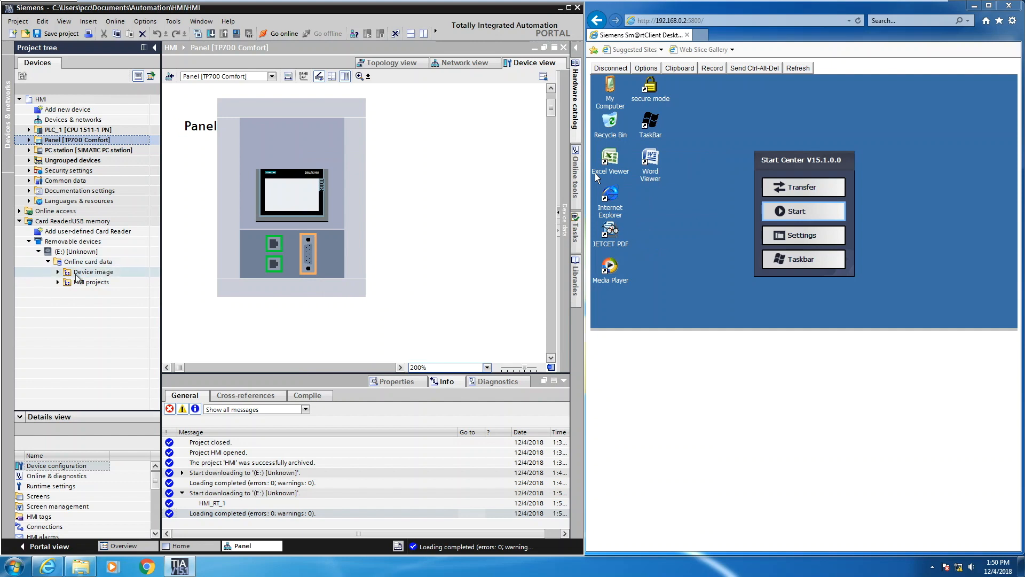
pyautogui.click(58, 271)
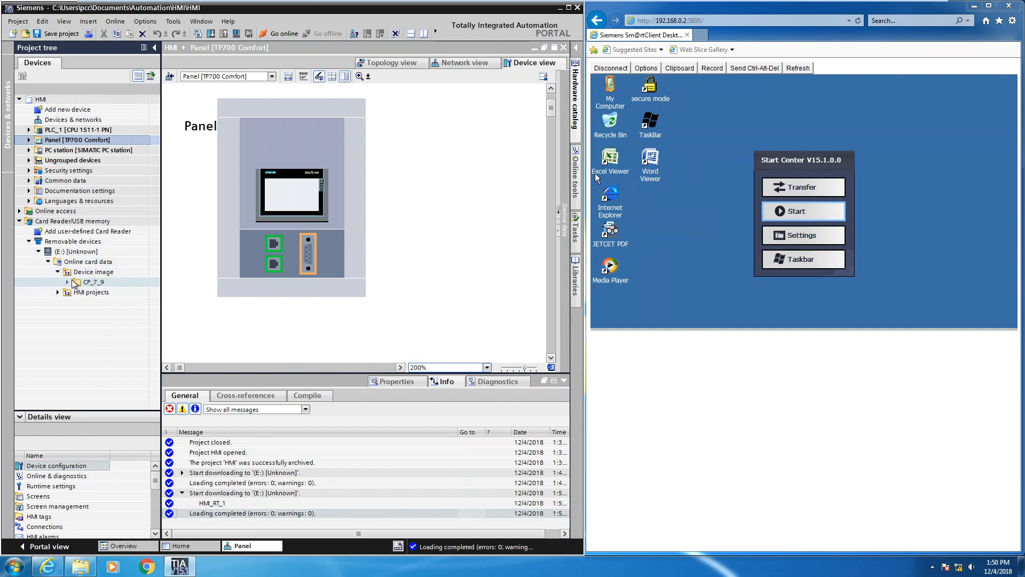
pyautogui.click(77, 282)
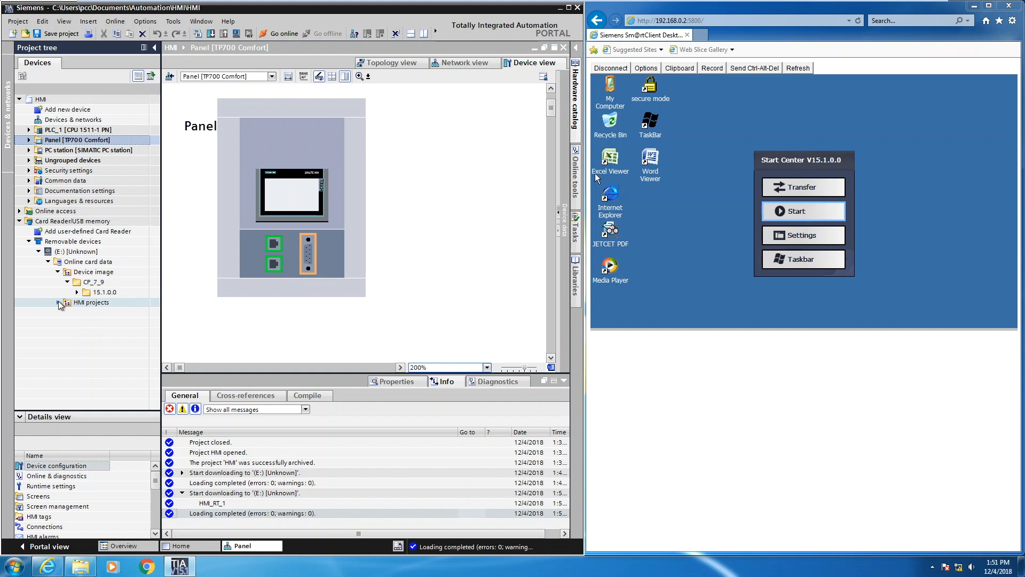
pyautogui.click(57, 302)
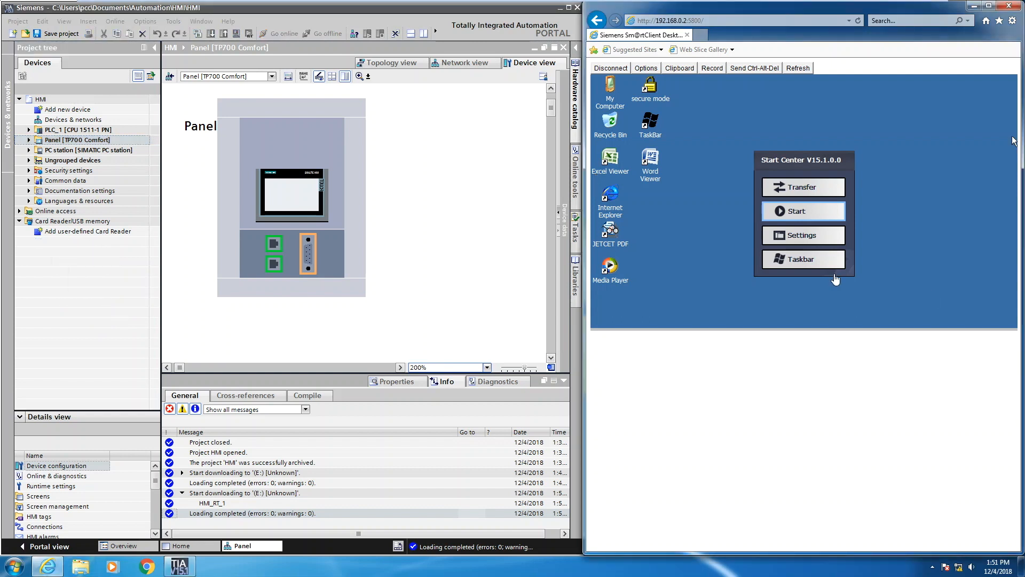
pyautogui.moveTo(880, 215)
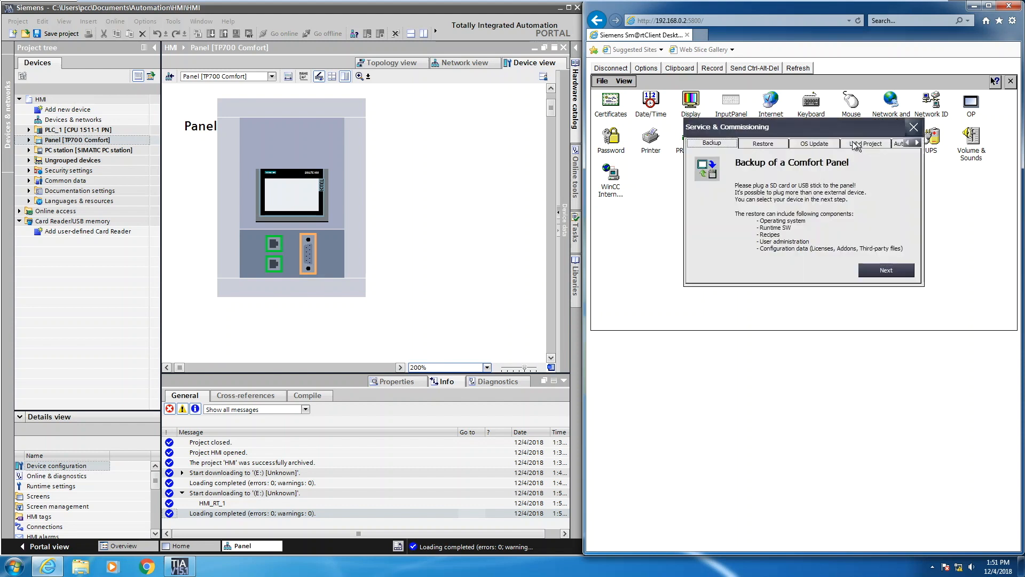
pyautogui.moveTo(862, 147)
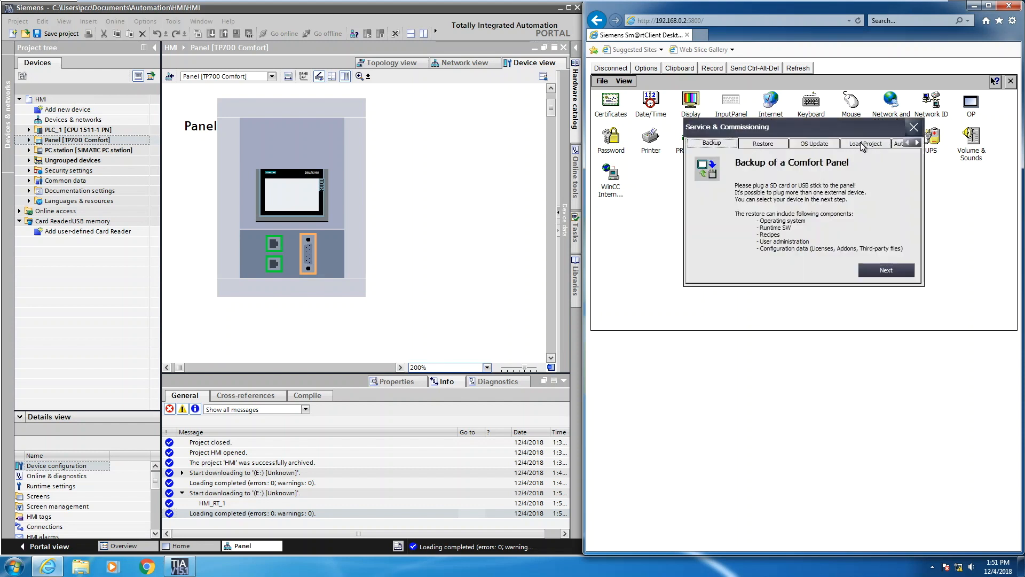
# Choose loading a project from external memory and scan for storage devices.
pyautogui.click(865, 143)
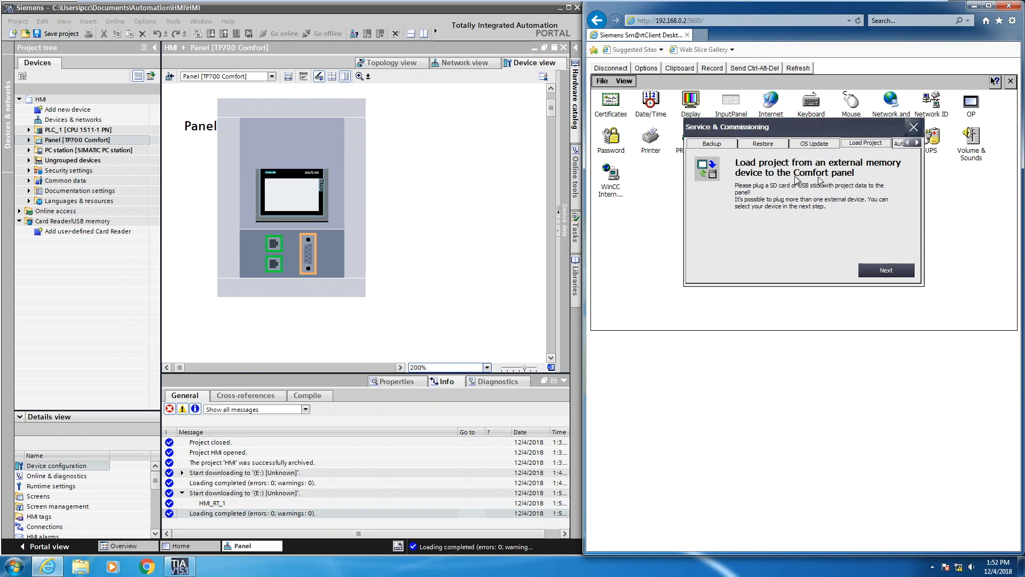
pyautogui.moveTo(790, 192)
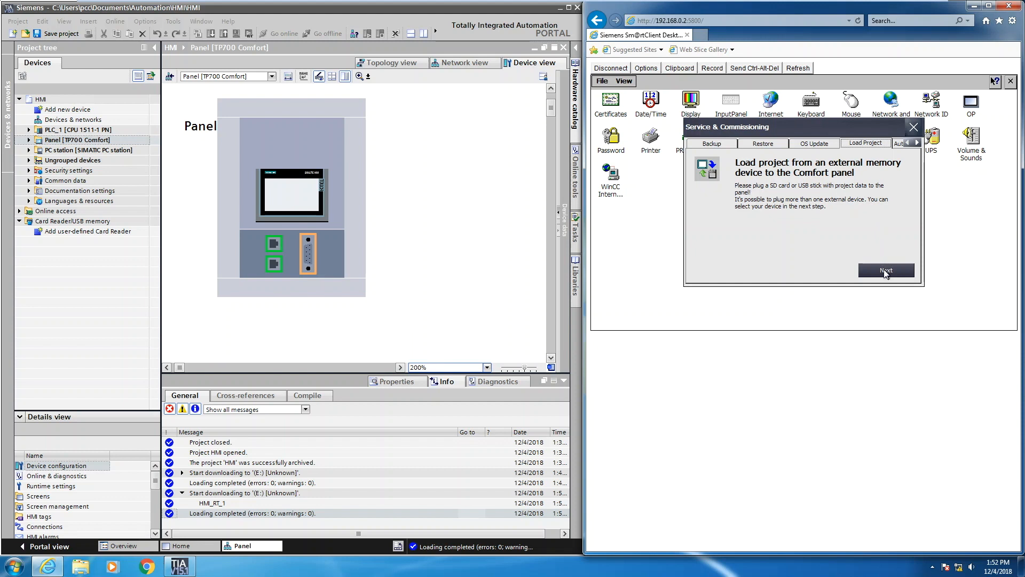
pyautogui.click(885, 270)
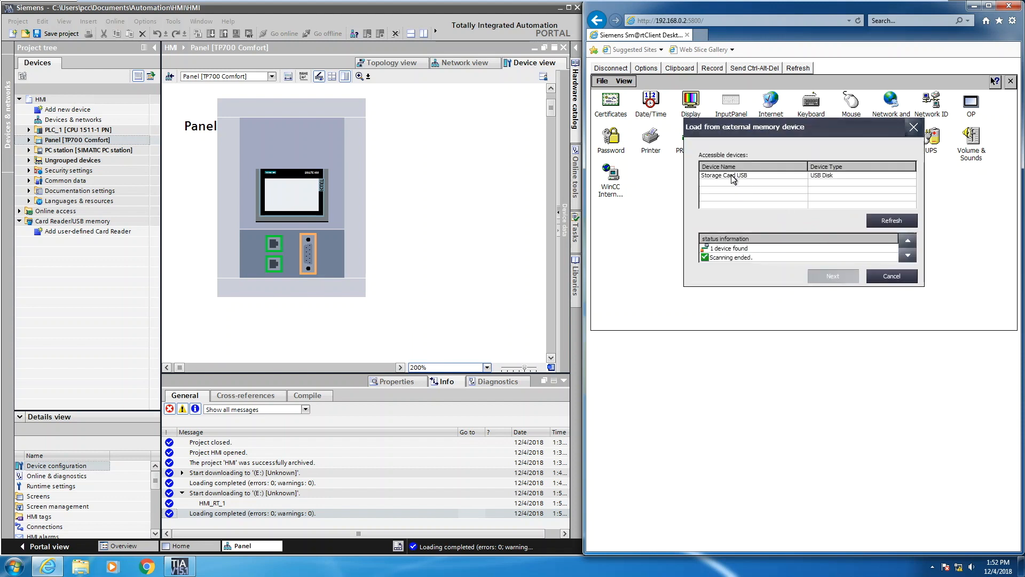
# Pick Storage Card USB and the HMI.Panel[TP700 Comfort] project data for the load preview.
pyautogui.click(722, 175)
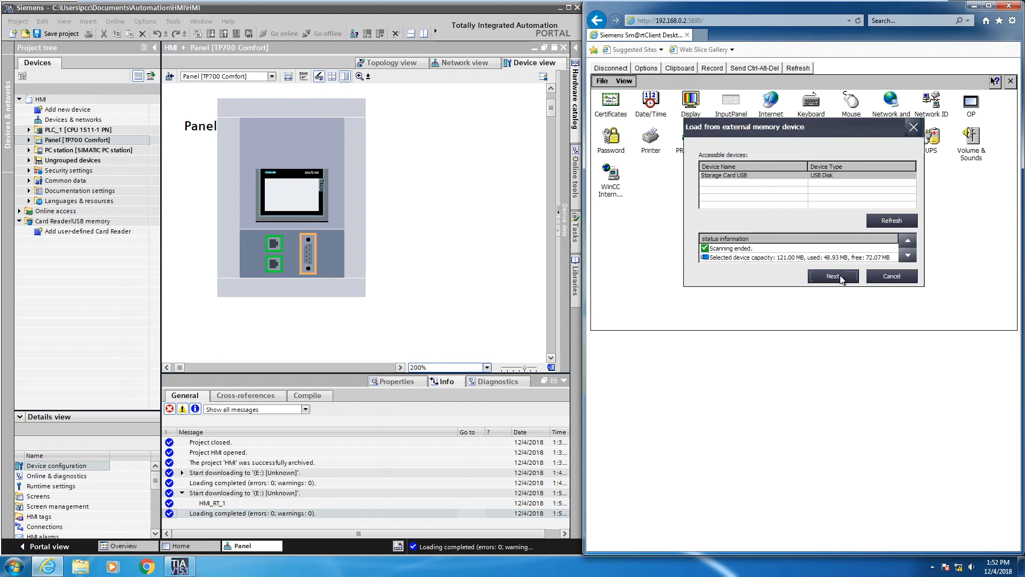
pyautogui.click(832, 275)
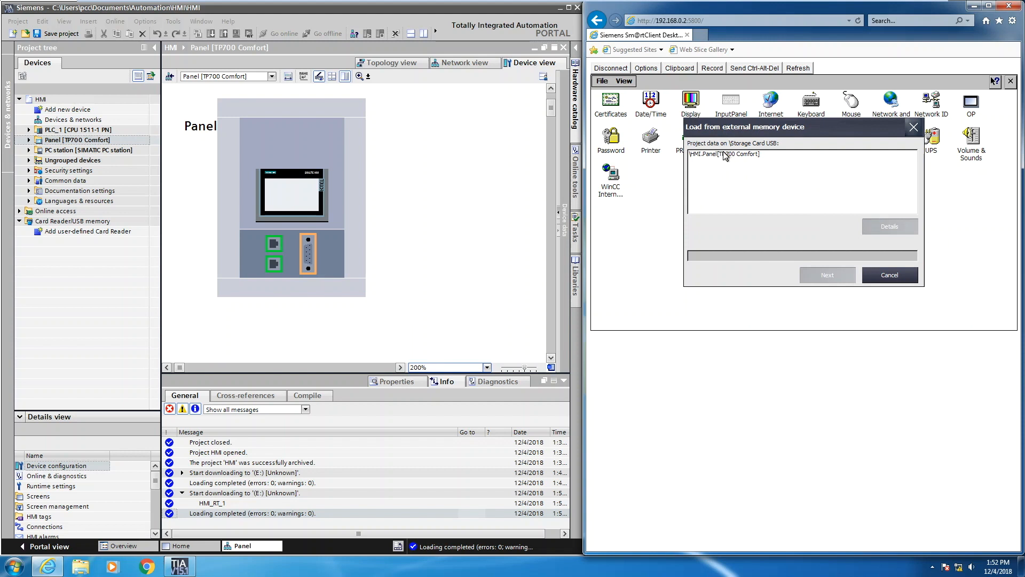
pyautogui.click(723, 154)
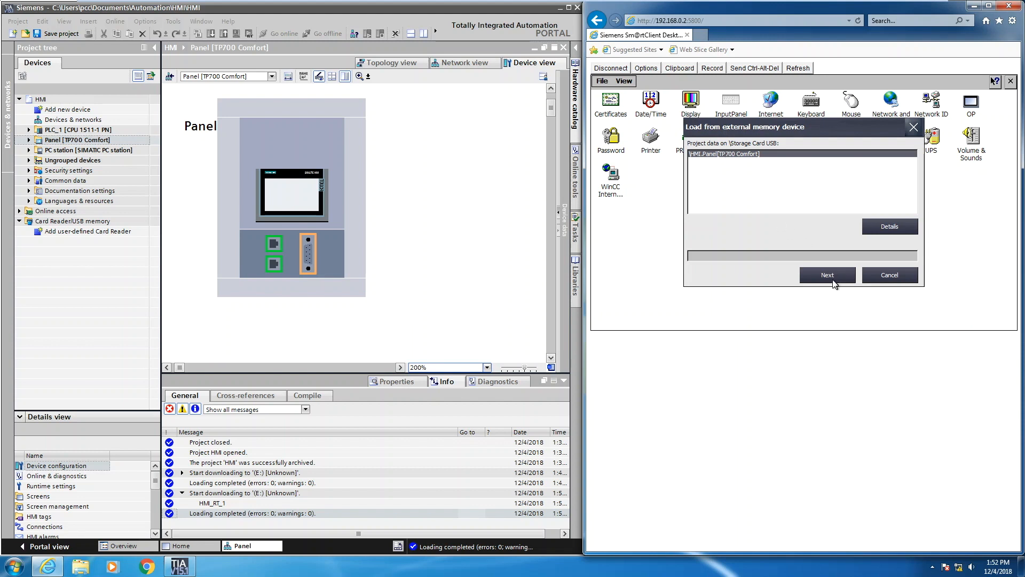
pyautogui.click(827, 274)
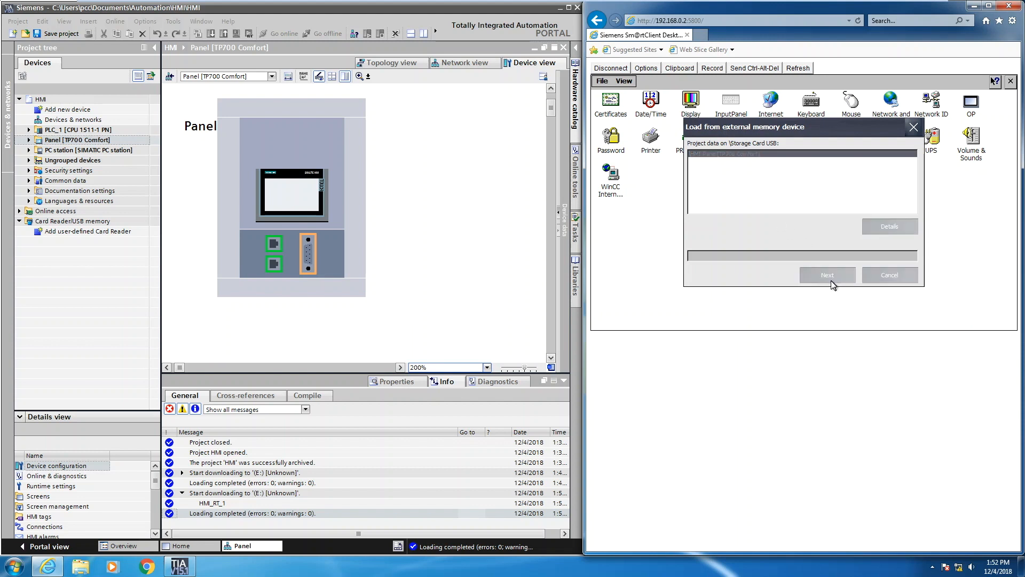
pyautogui.click(826, 274)
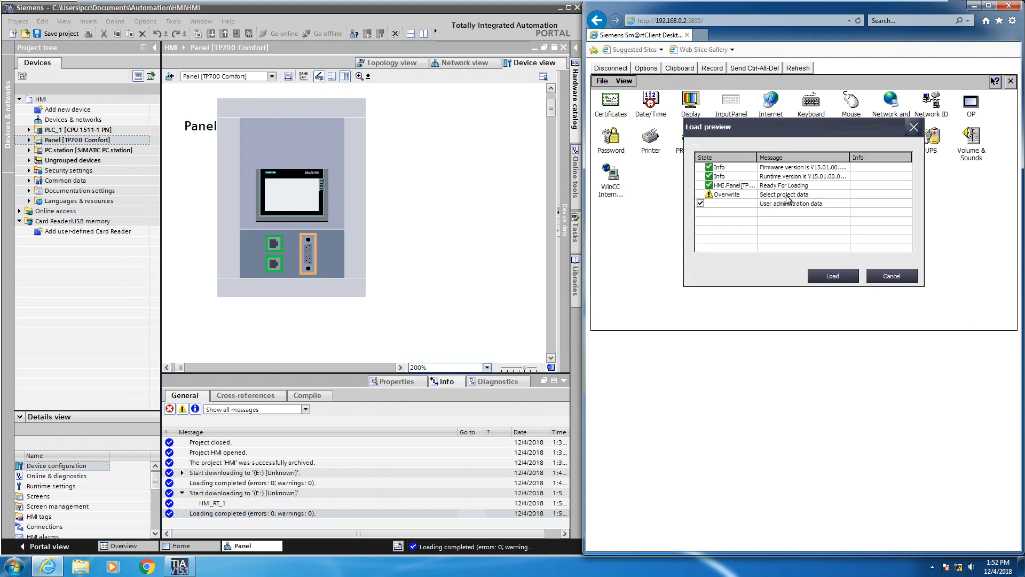
# Load the USB card project onto the panel, keeping the user administration overwrite ticked.
pyautogui.click(700, 203)
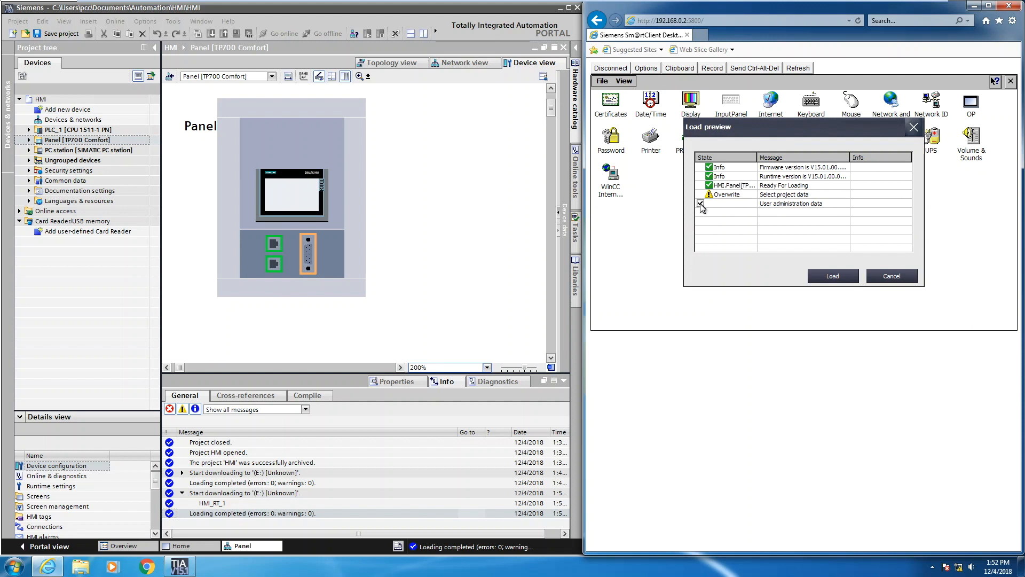
pyautogui.click(700, 203)
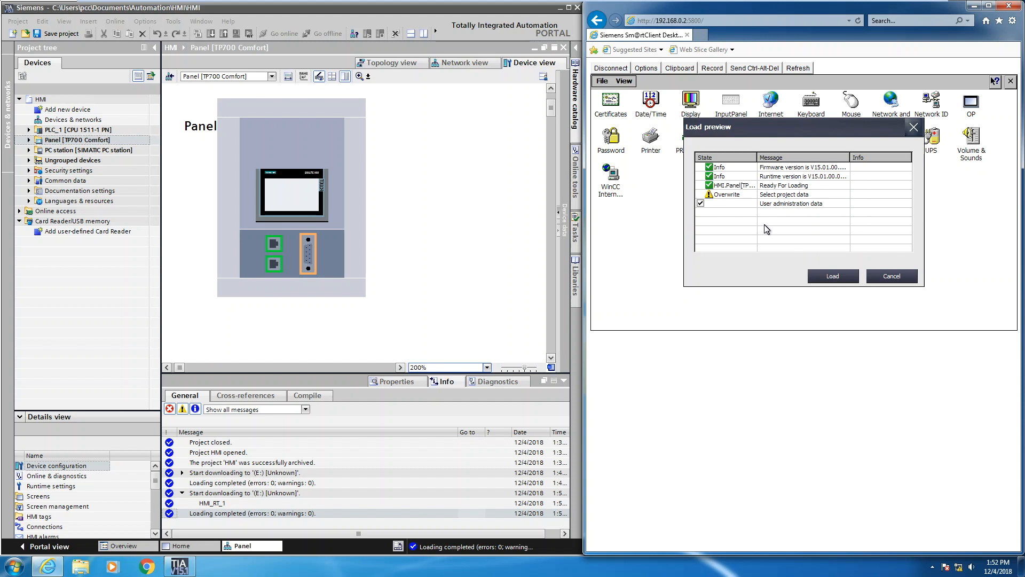
pyautogui.click(831, 275)
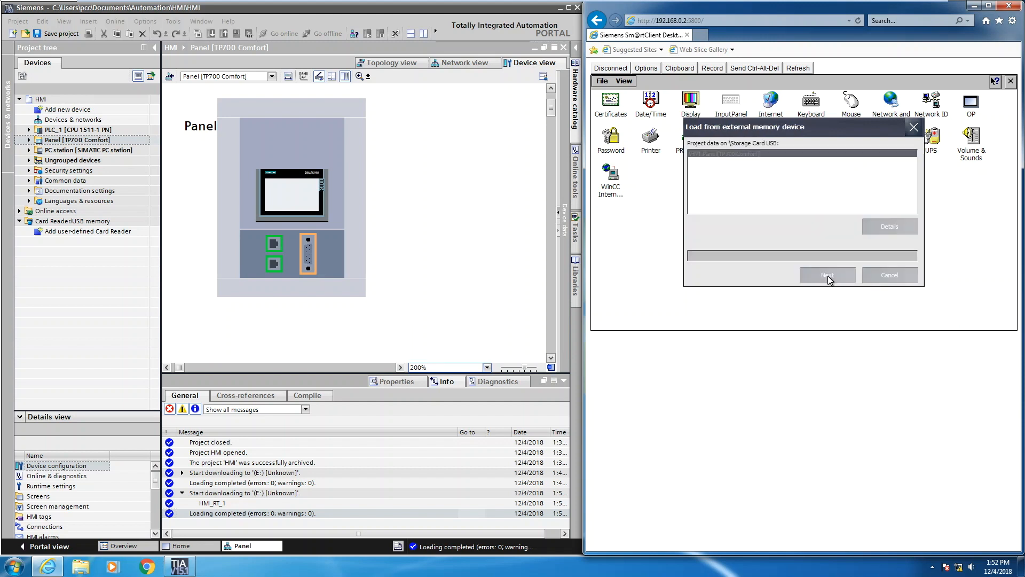
pyautogui.click(827, 274)
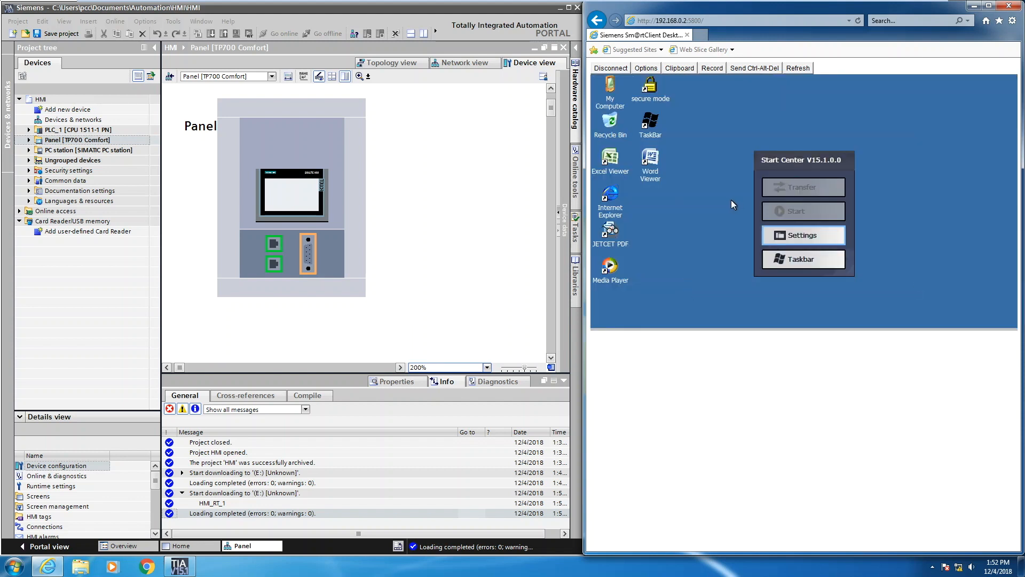
pyautogui.moveTo(717, 205)
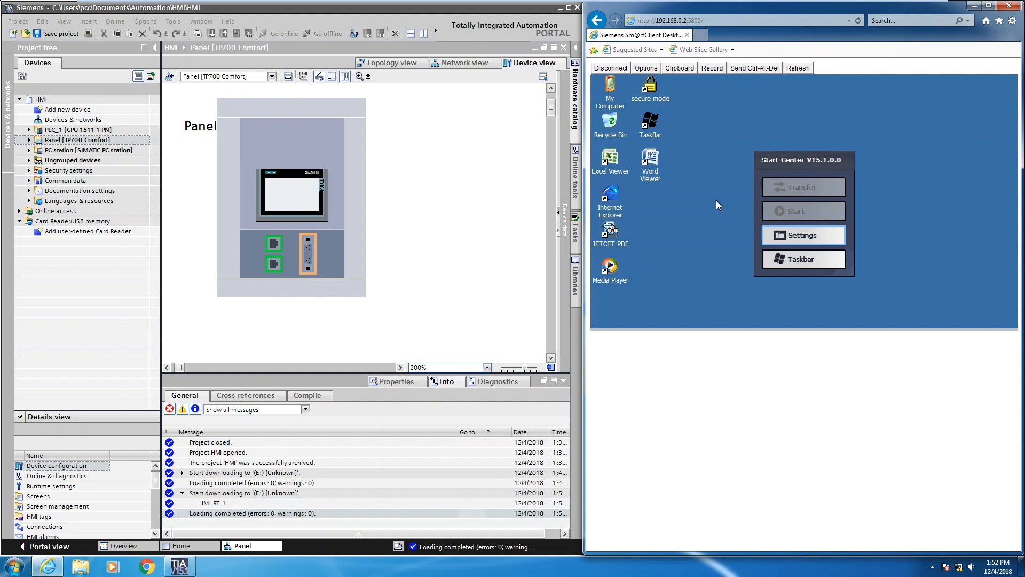
pyautogui.moveTo(696, 183)
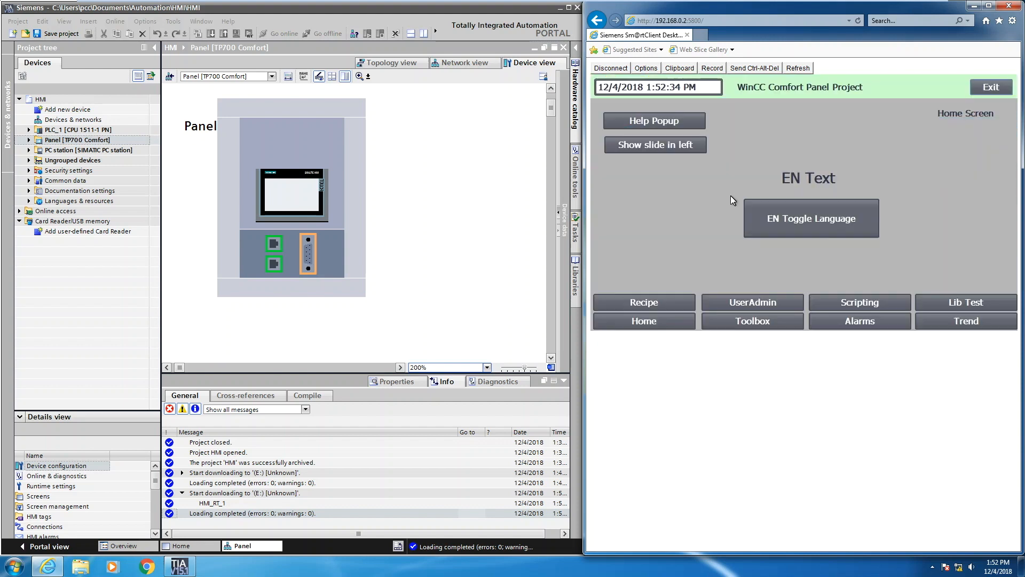
pyautogui.moveTo(757, 176)
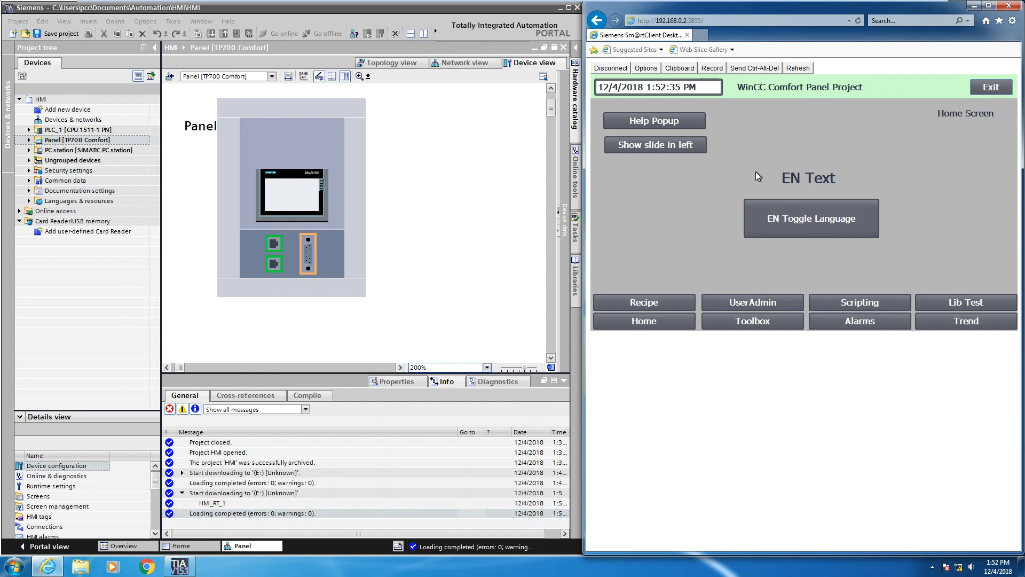